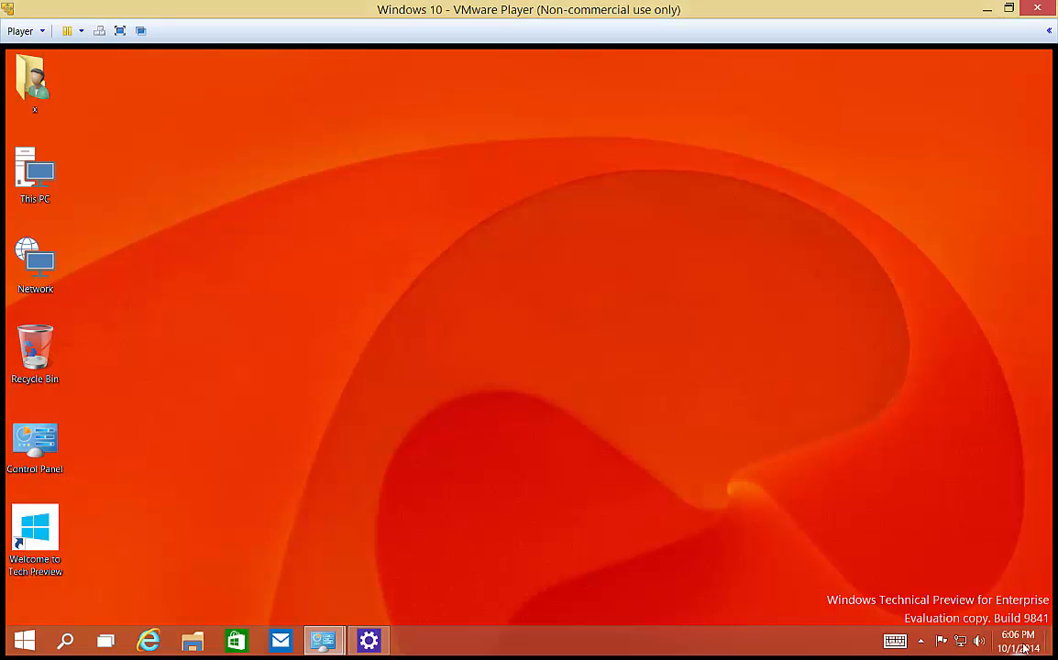
Show the taskbar calendar flyout with the October 2014 calendar and clock
click(1018, 640)
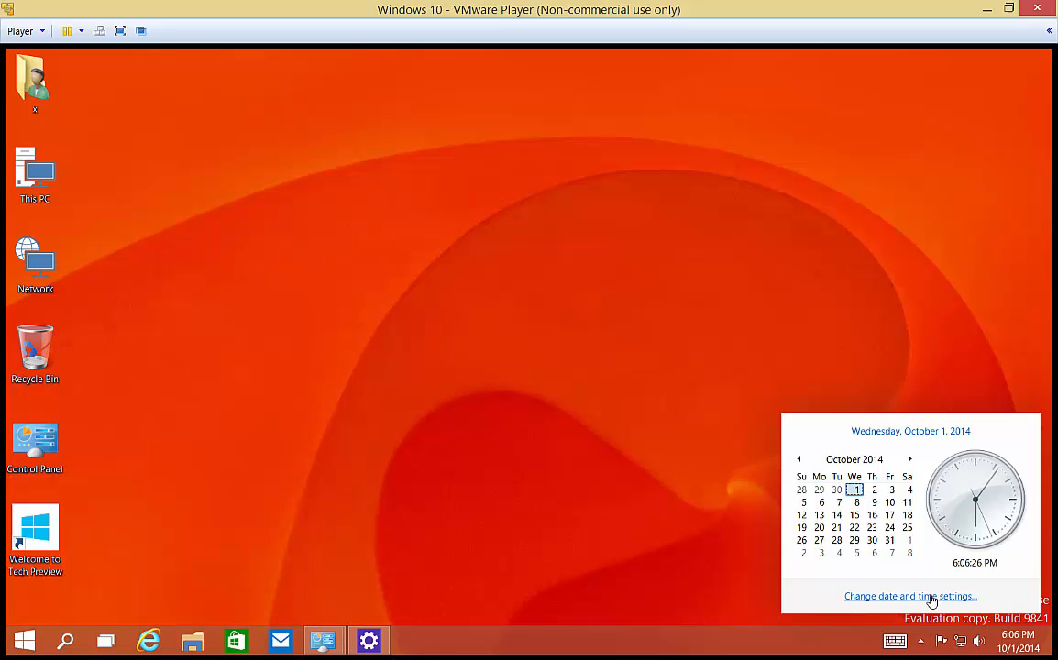
Bring up the Date and Time dialog centred on screen, leaving Wednesday, October 1, 2014 unchanged
click(909, 596)
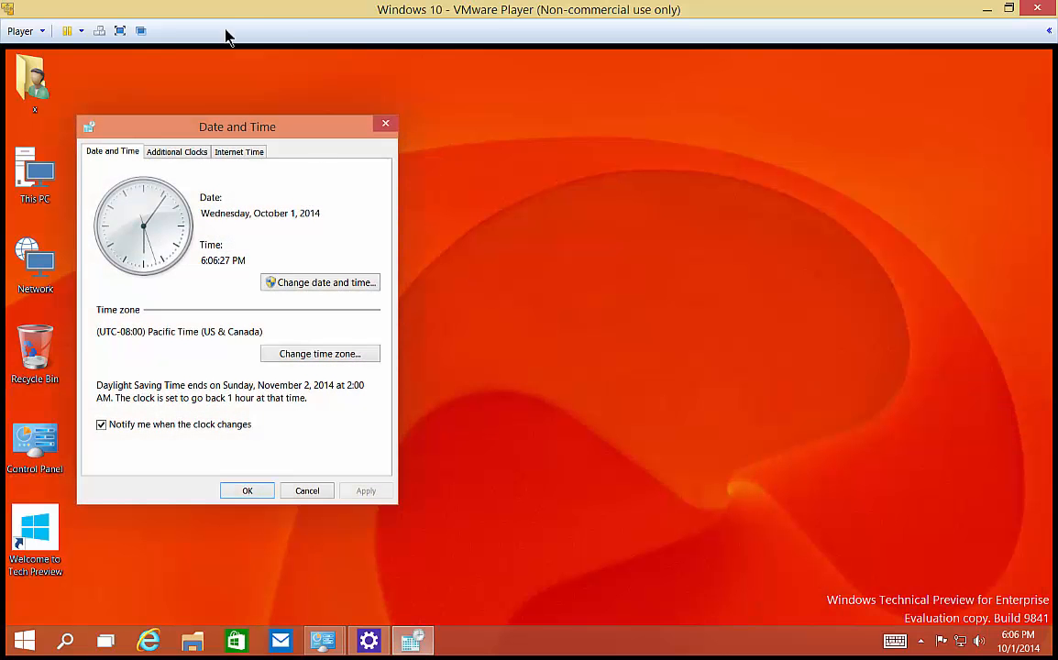
drag(236, 126, 601, 132)
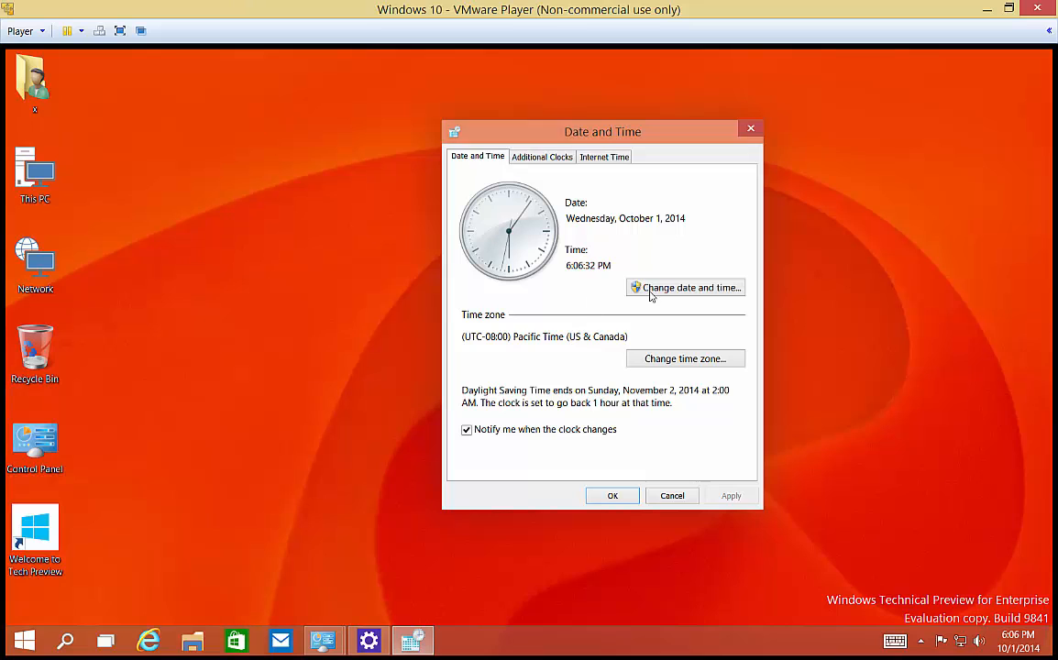
click(685, 286)
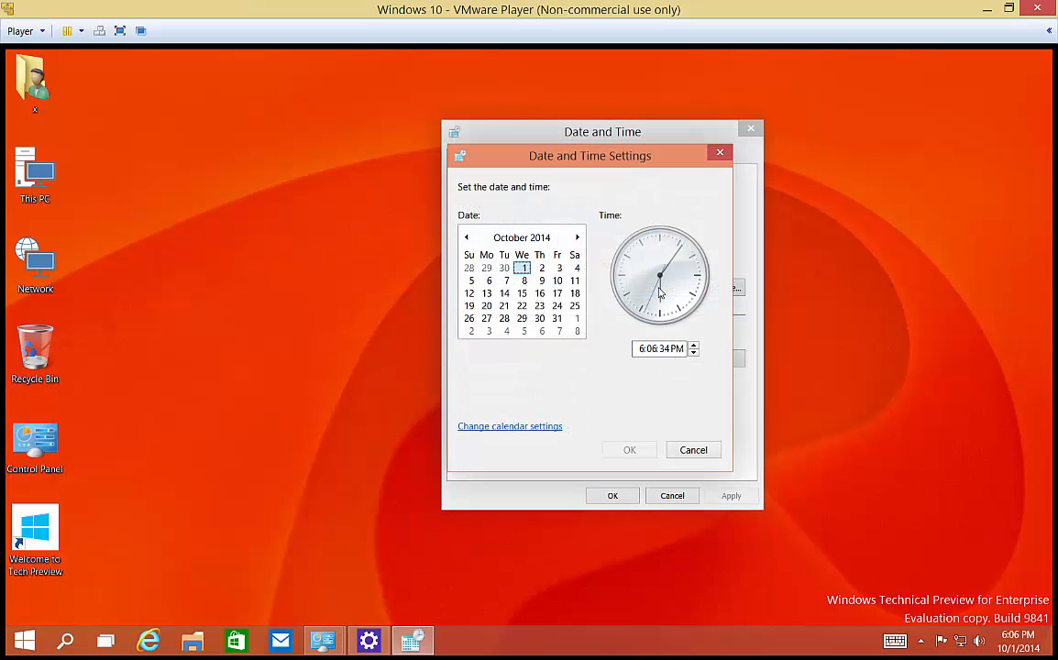
click(558, 268)
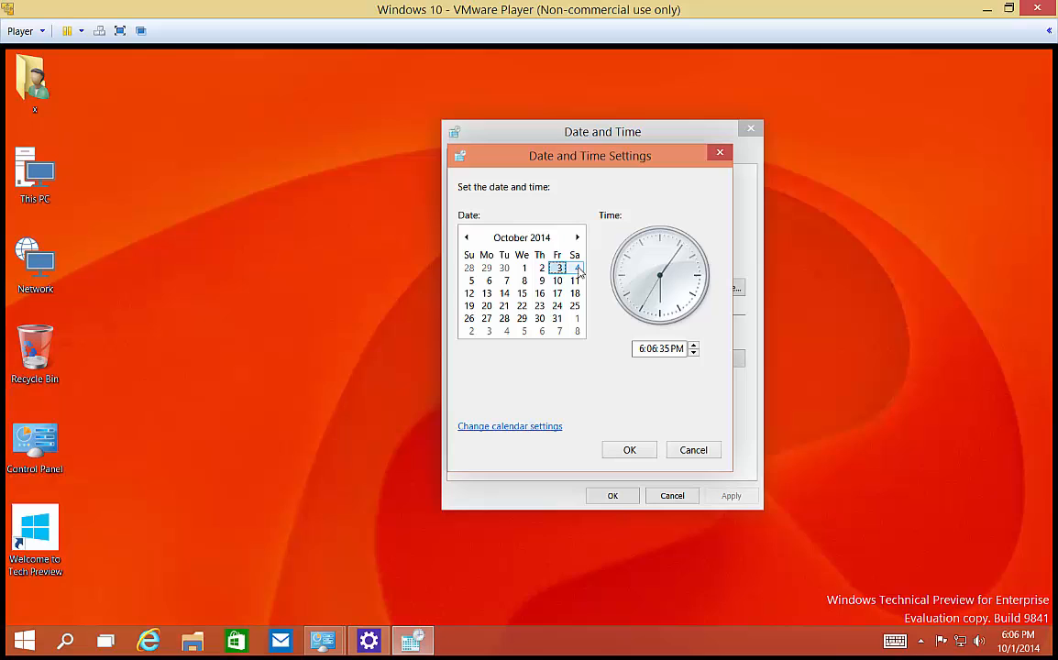
click(502, 280)
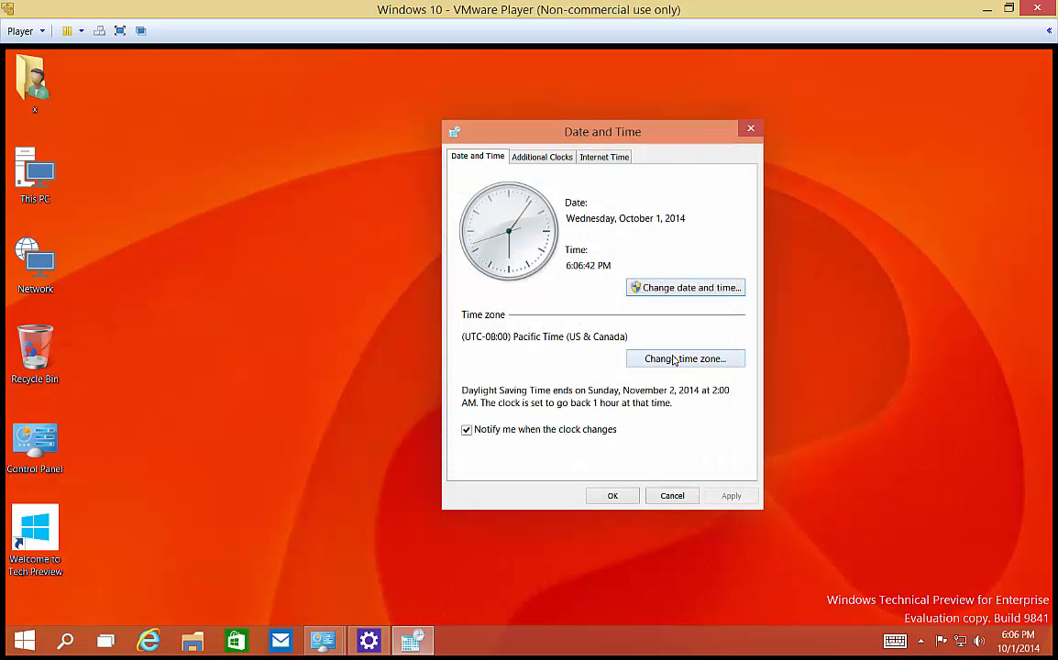
Set the time zone to (UTC-07:00) Mountain Time (US & Canada), shifting the clock to 7:06 PM
click(686, 357)
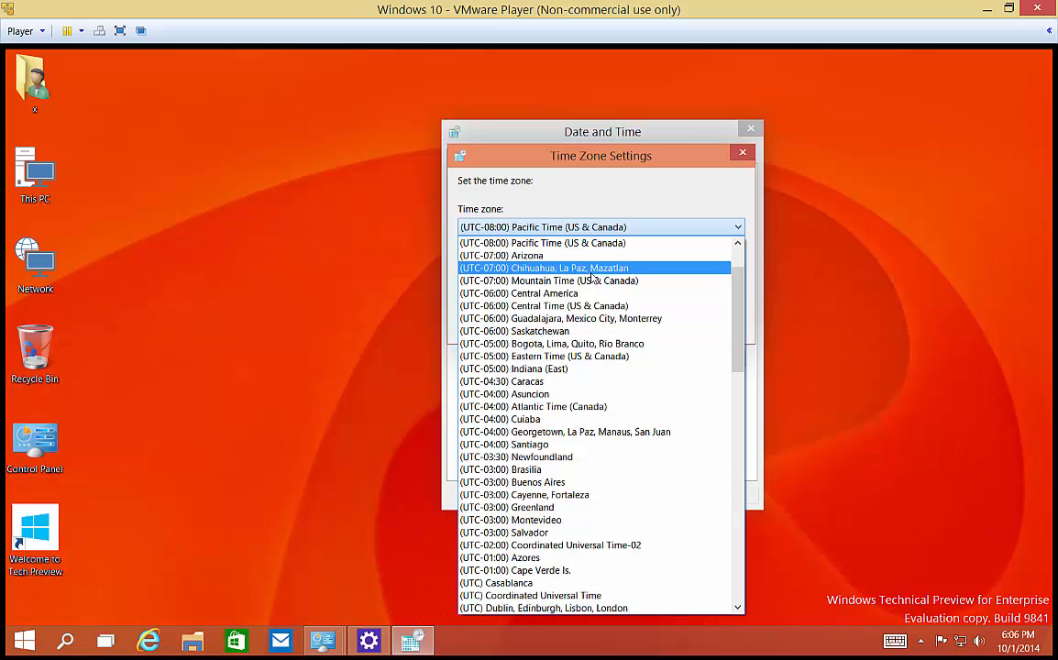
click(545, 280)
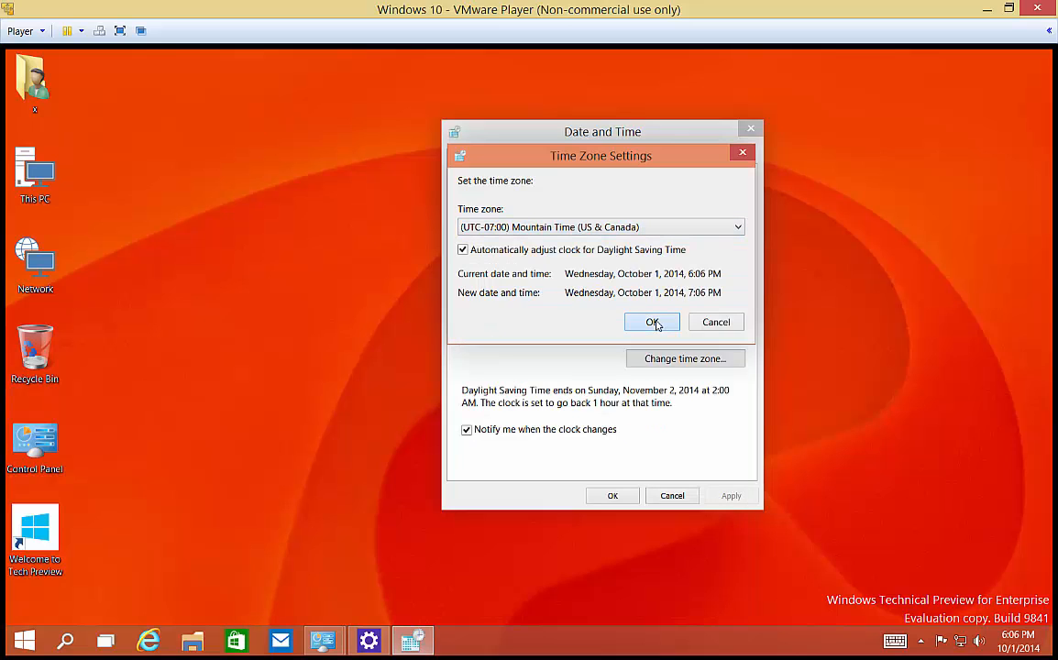
click(652, 322)
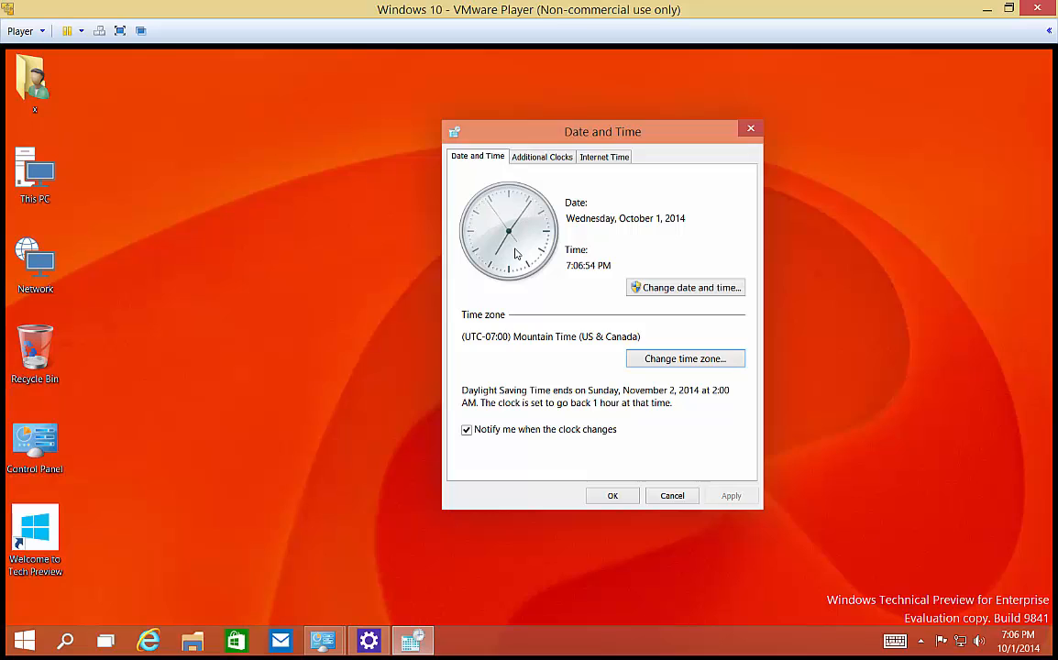
mouse_move(463, 444)
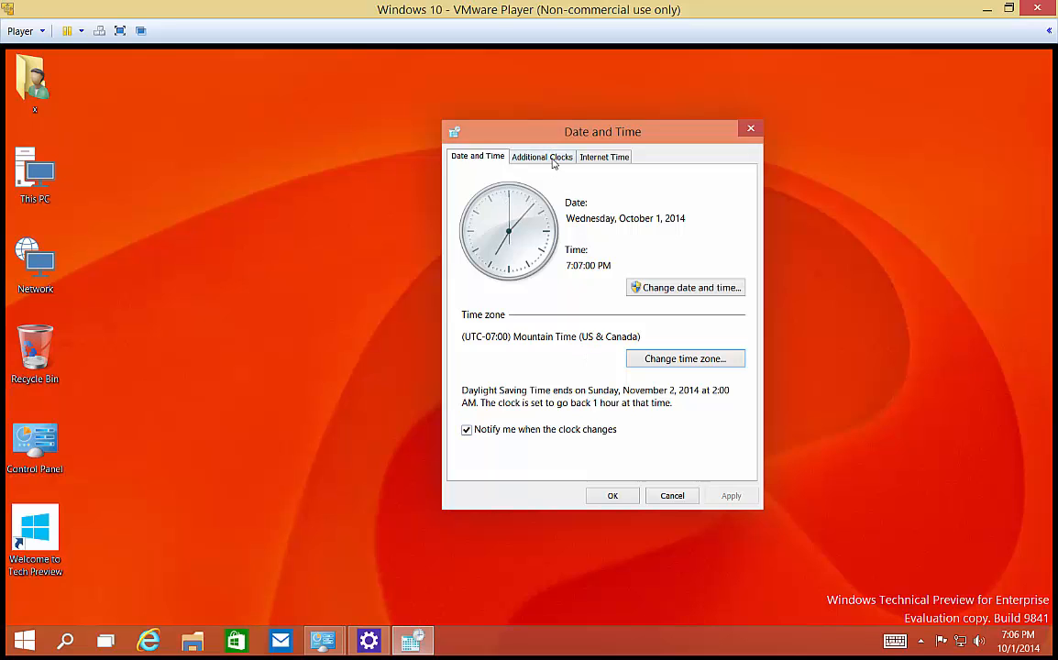
click(541, 156)
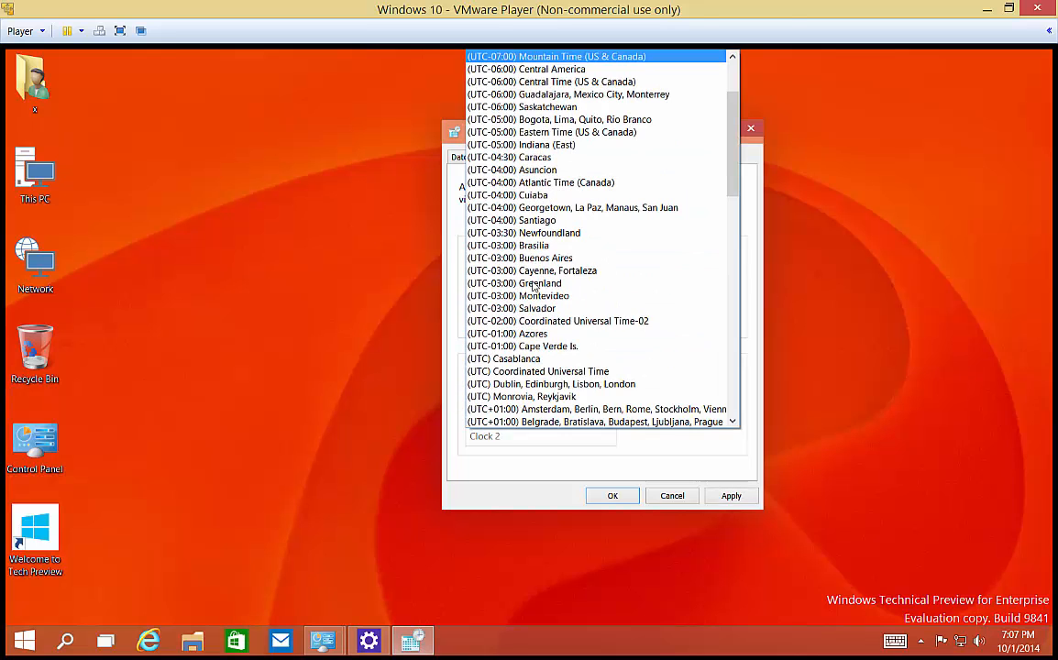
Enable two additional clocks for Greenland and Dublin, Edinburgh, Lisbon, London and check them in the flyout
click(513, 282)
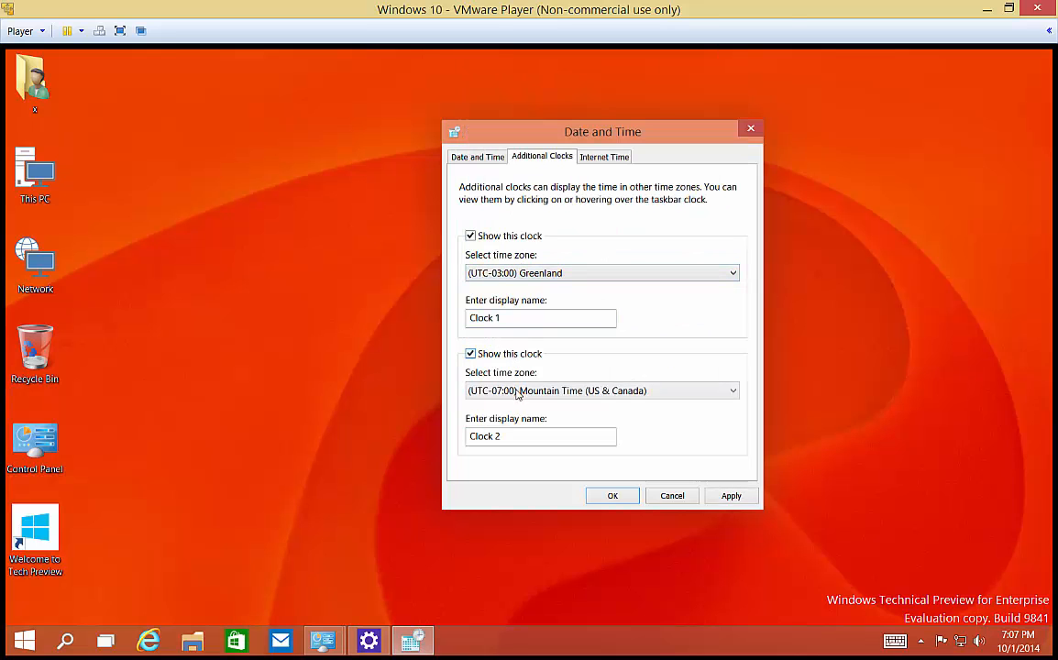
click(602, 390)
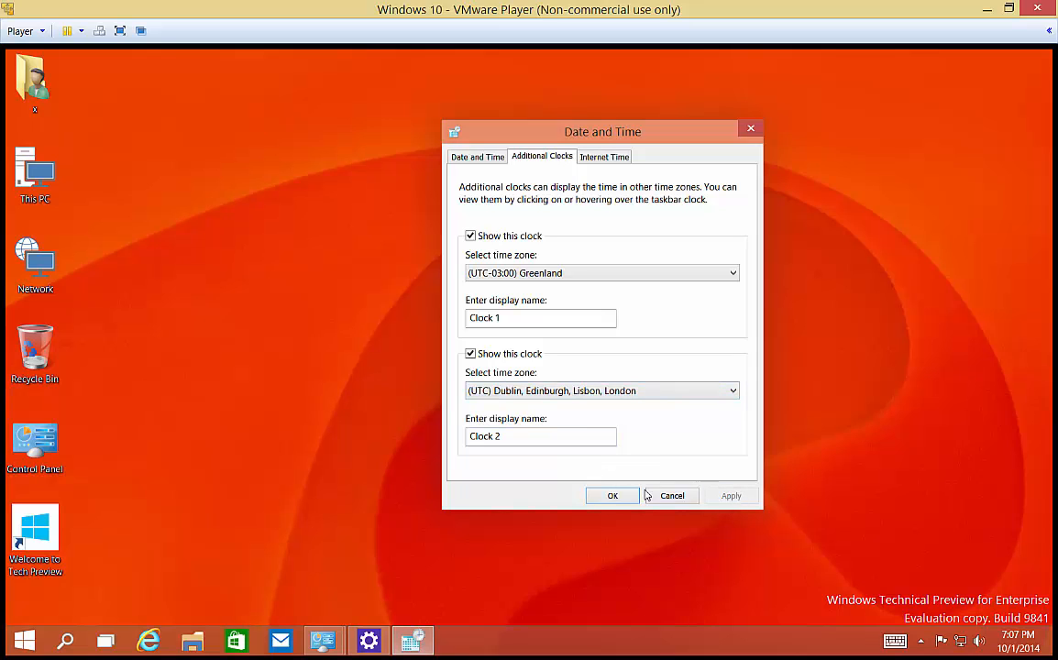
click(477, 156)
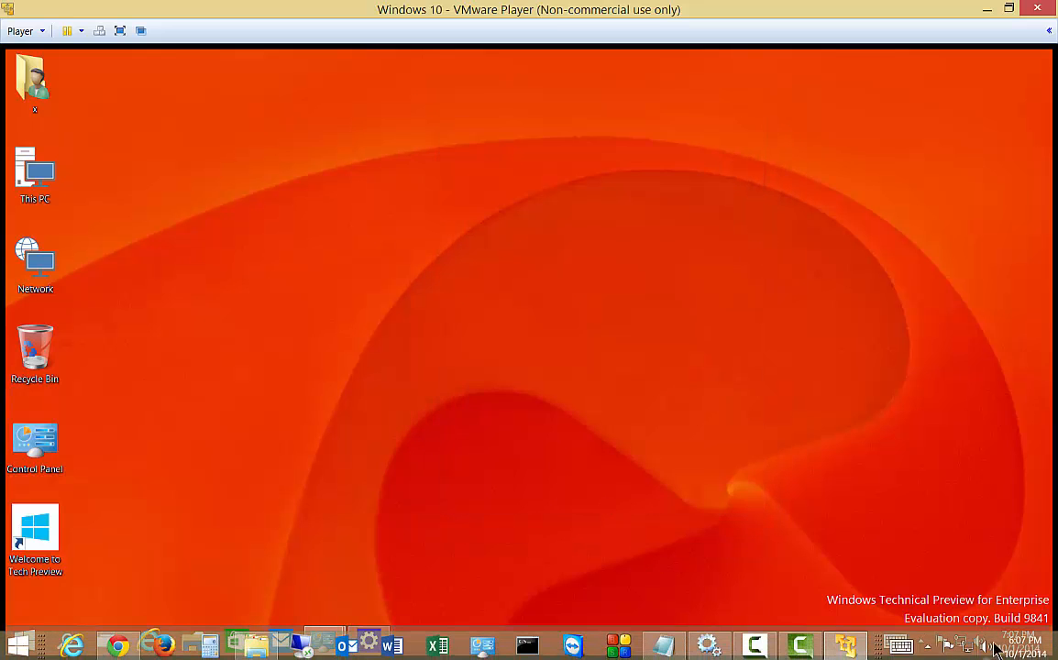
click(1014, 640)
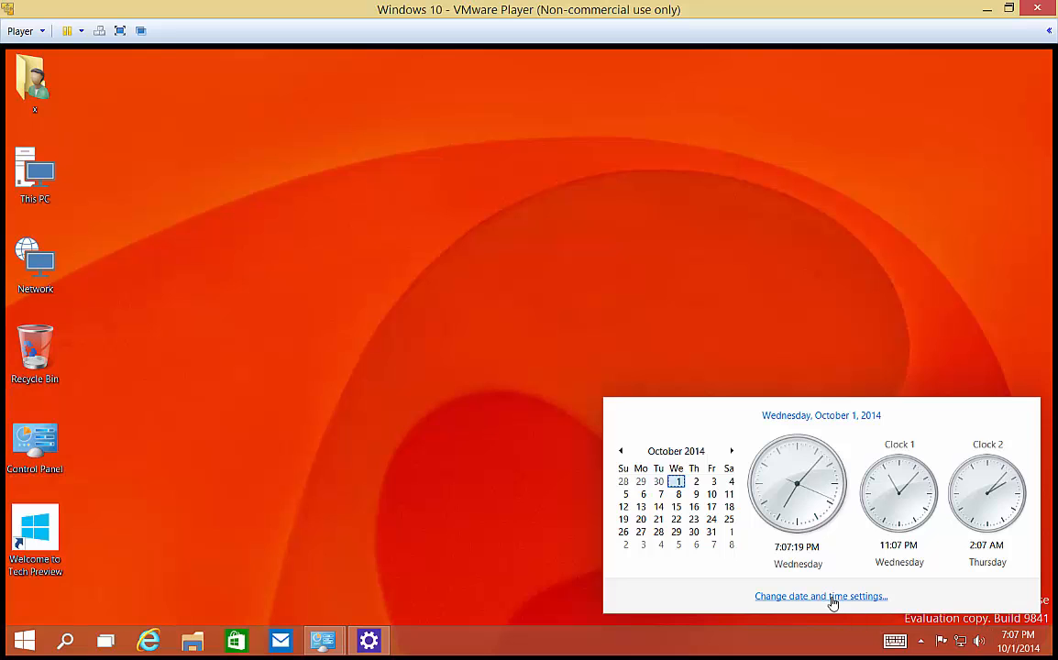
click(821, 596)
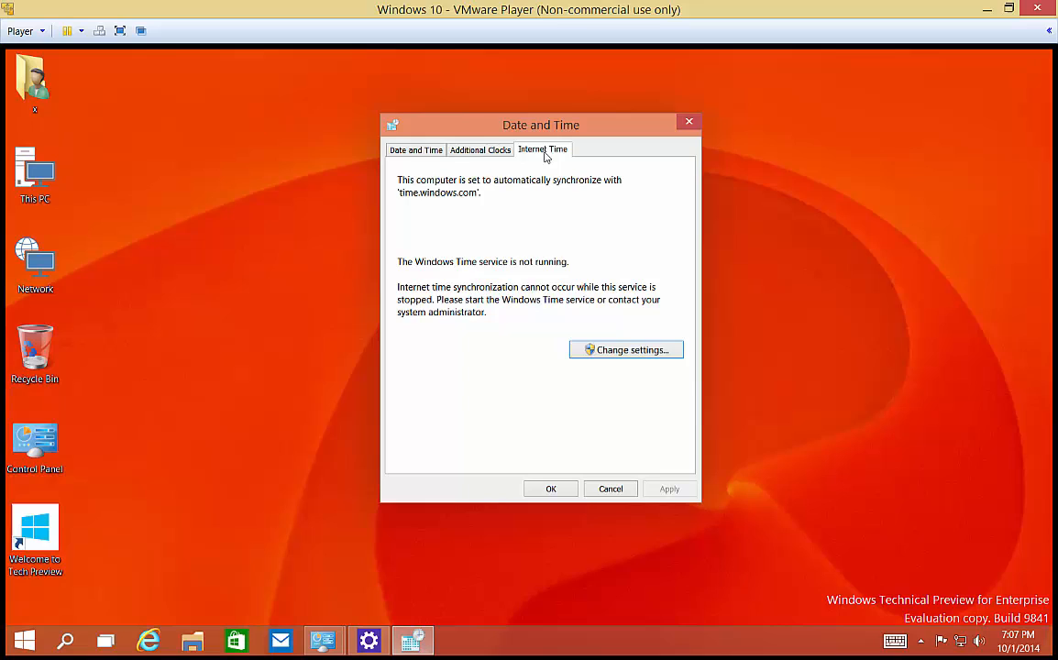
mouse_move(585, 310)
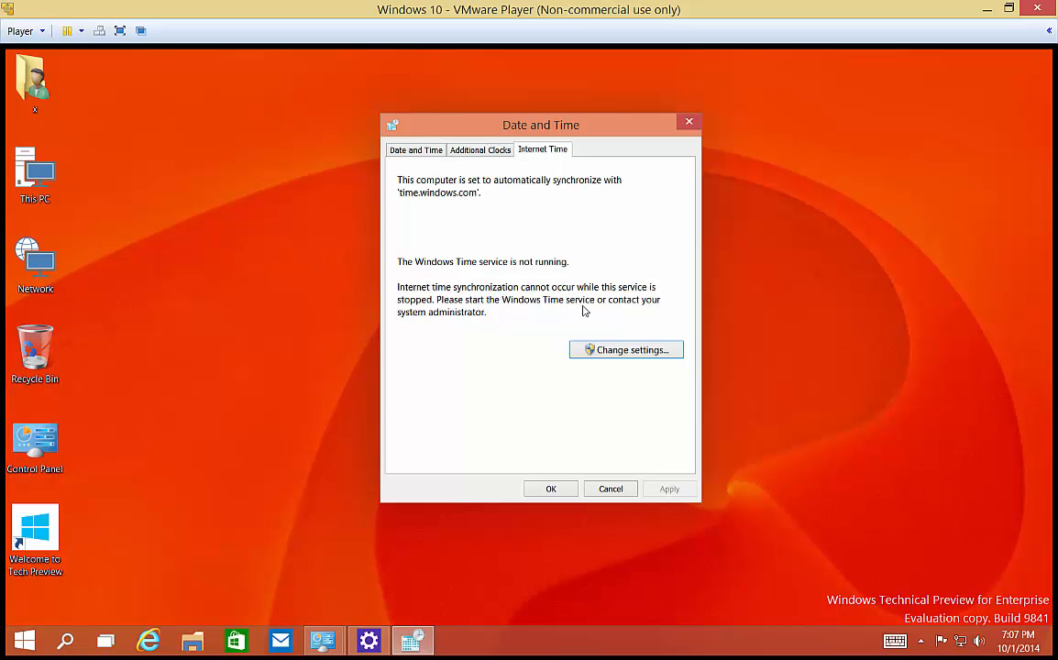
mouse_move(627, 348)
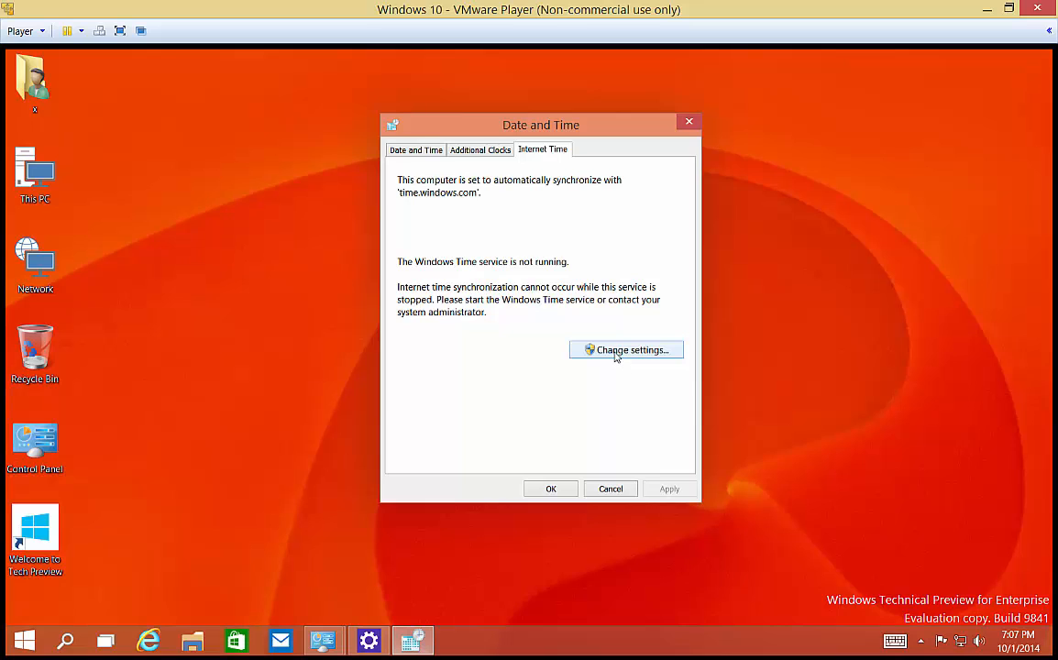
Keep Internet Time synchronization with time.windows.com enabled
click(627, 348)
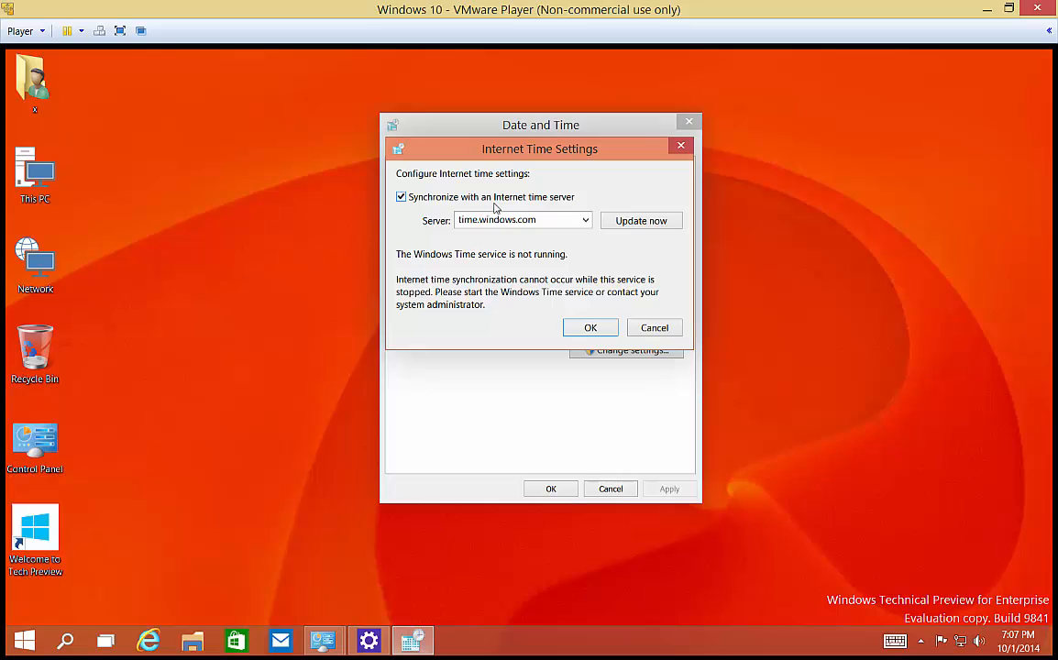
mouse_move(521, 238)
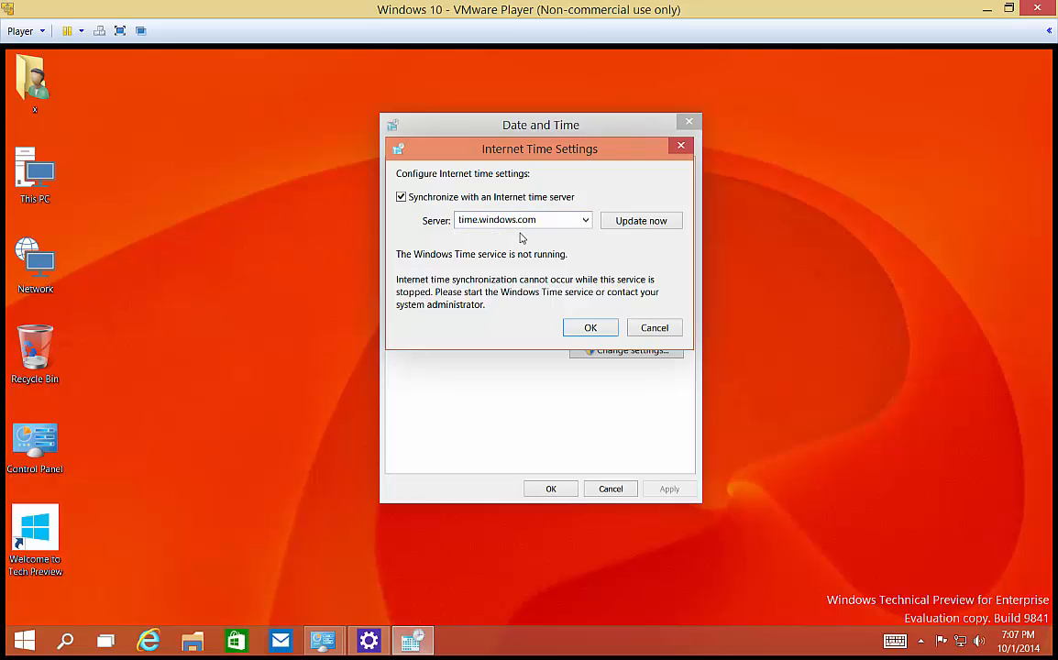
mouse_move(566, 279)
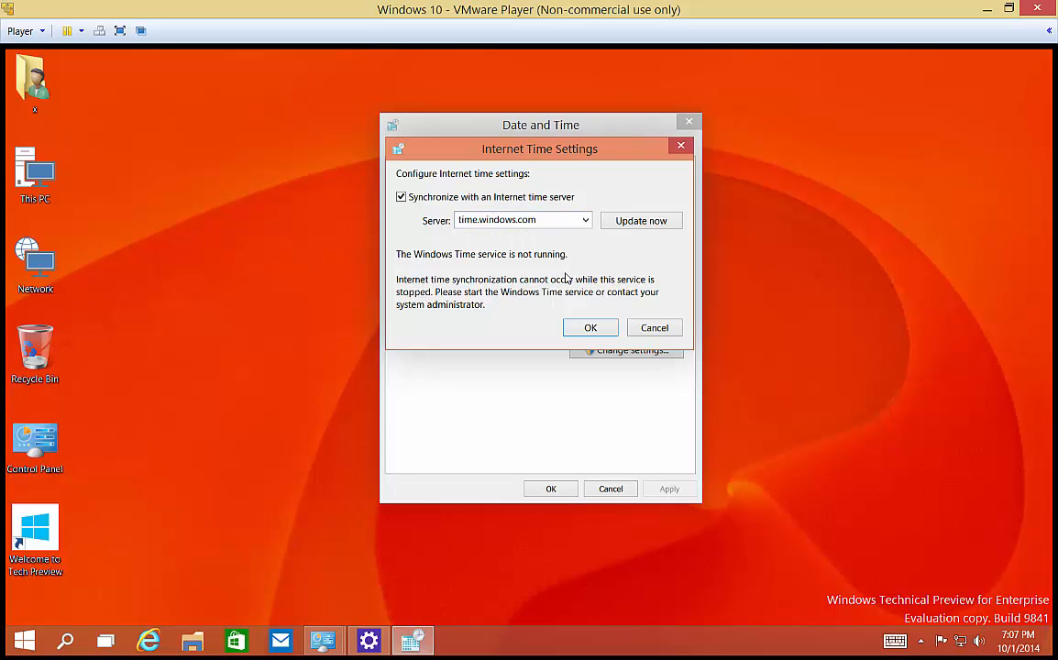